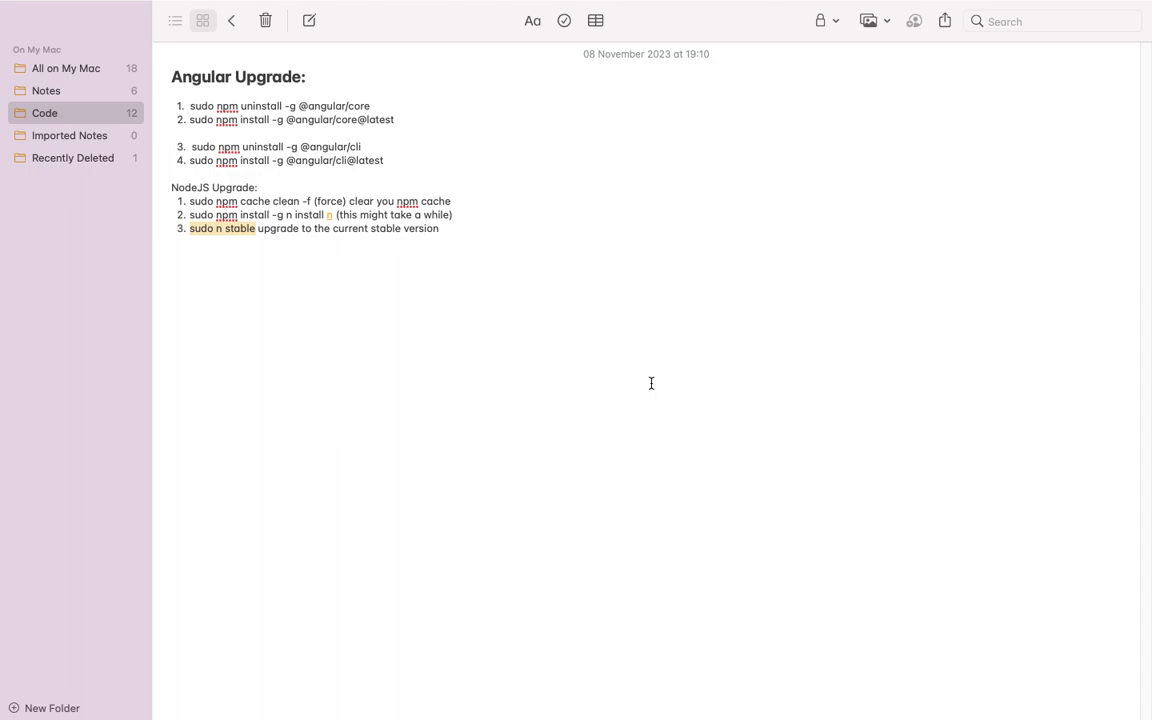
{"action": "mouse_move", "coordinate": [428, 247]}
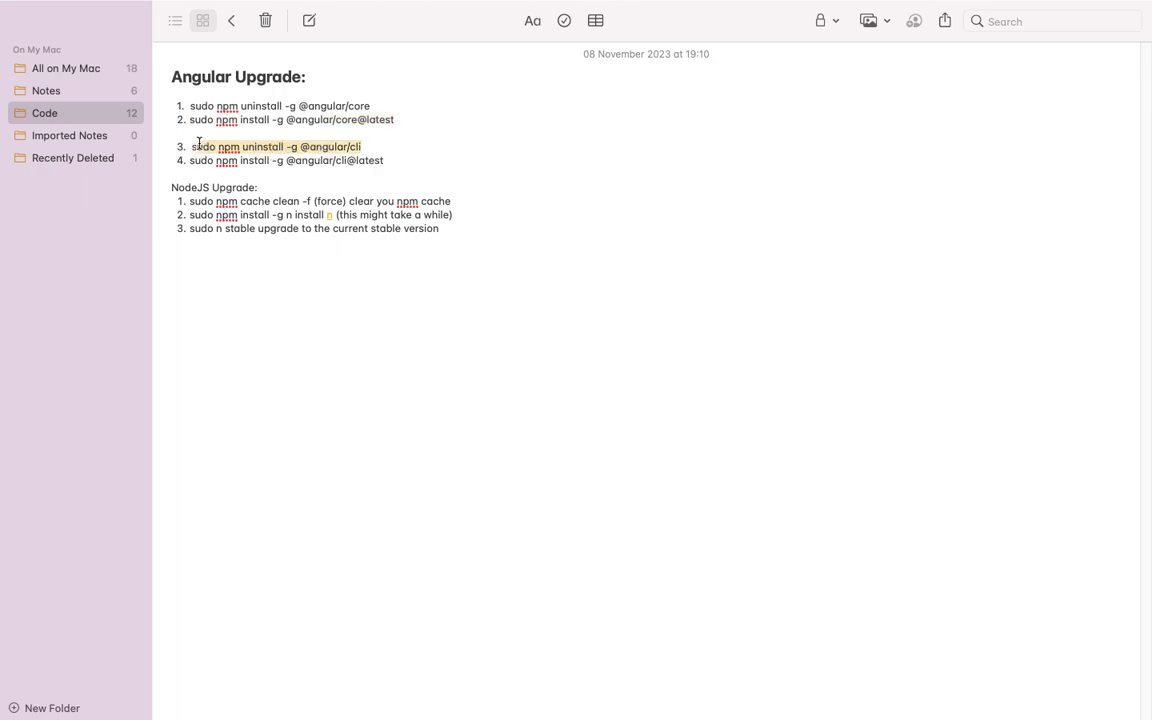
Step: Copy the Angular CLI uninstall and npm cache clean commands, then launch Terminal via Spotlight
{"action": "left_click_drag", "start_coordinate": [197, 146], "coordinate": [383, 160]}
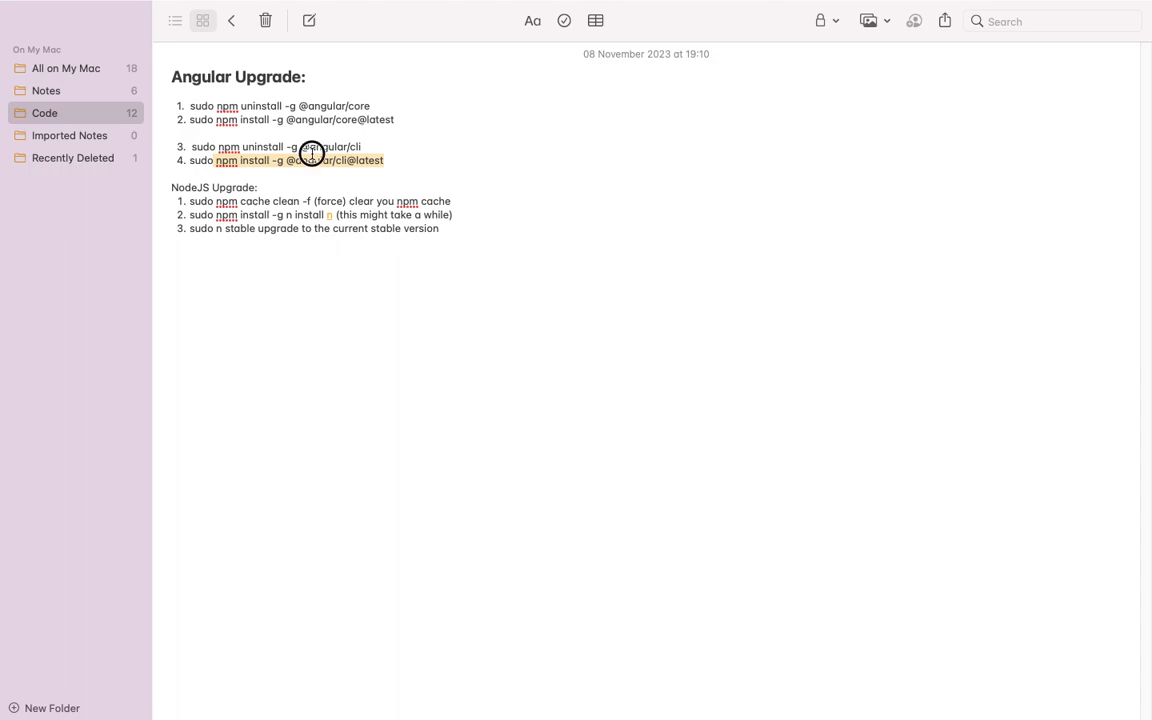
{"action": "left_click", "coordinate": [296, 197]}
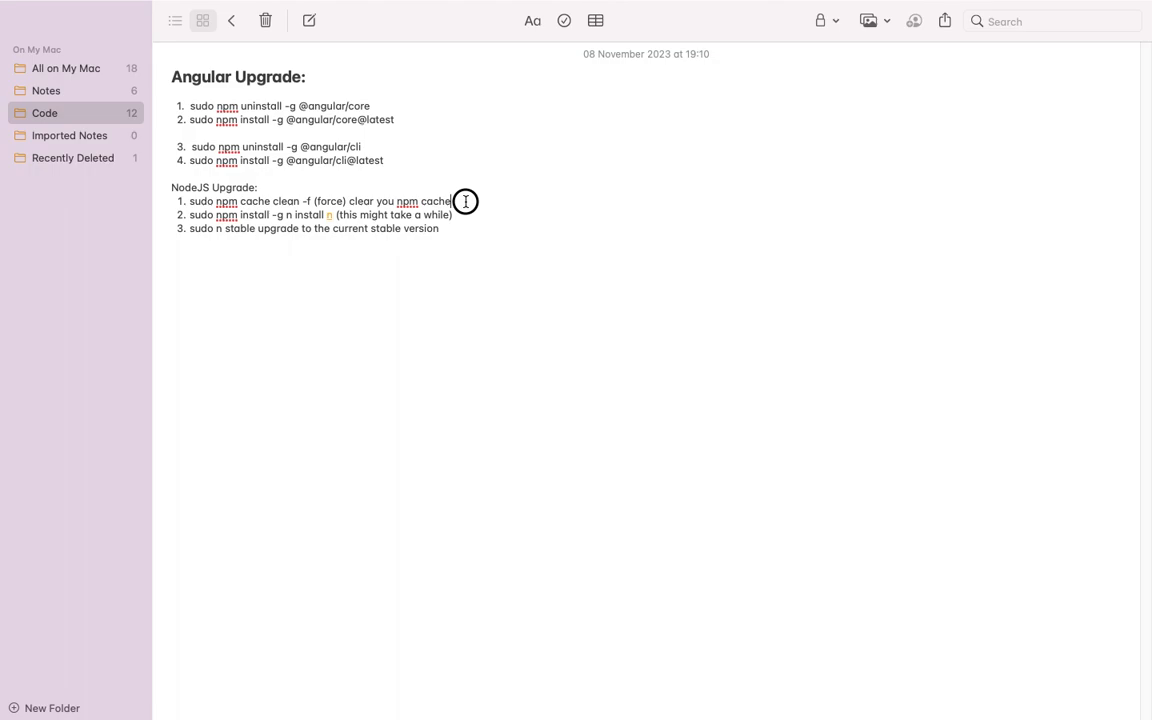
{"action": "left_click_drag", "start_coordinate": [465, 201], "coordinate": [171, 201]}
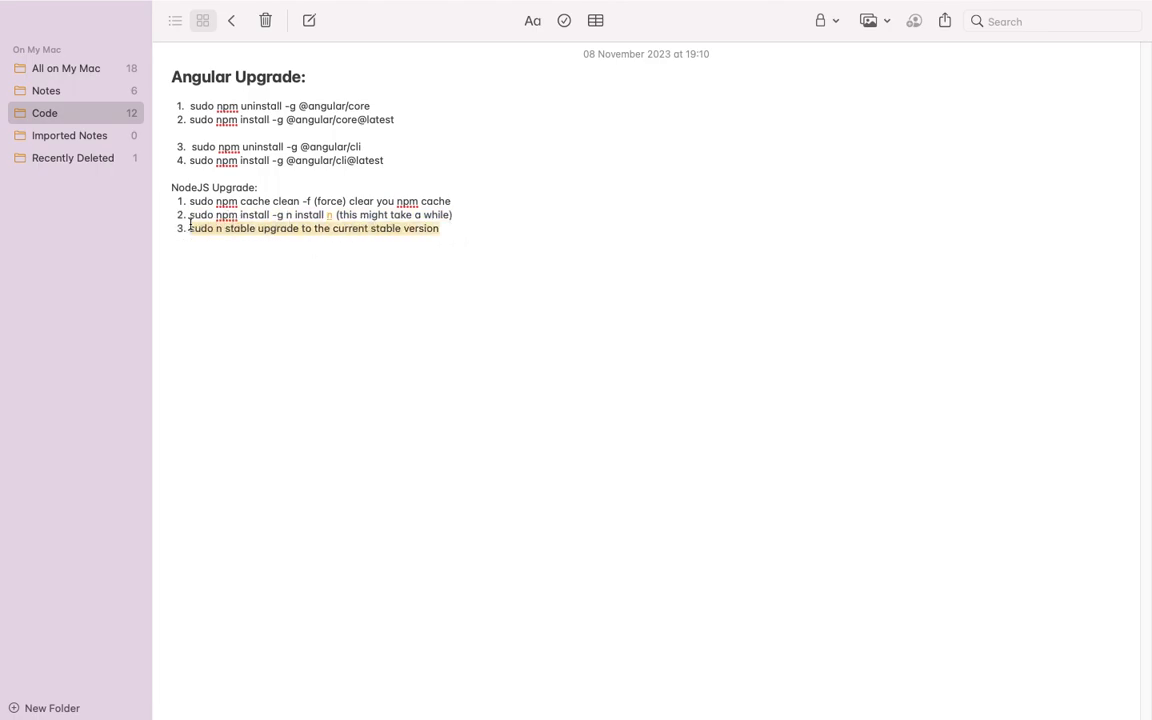
{"action": "left_click", "coordinate": [332, 249]}
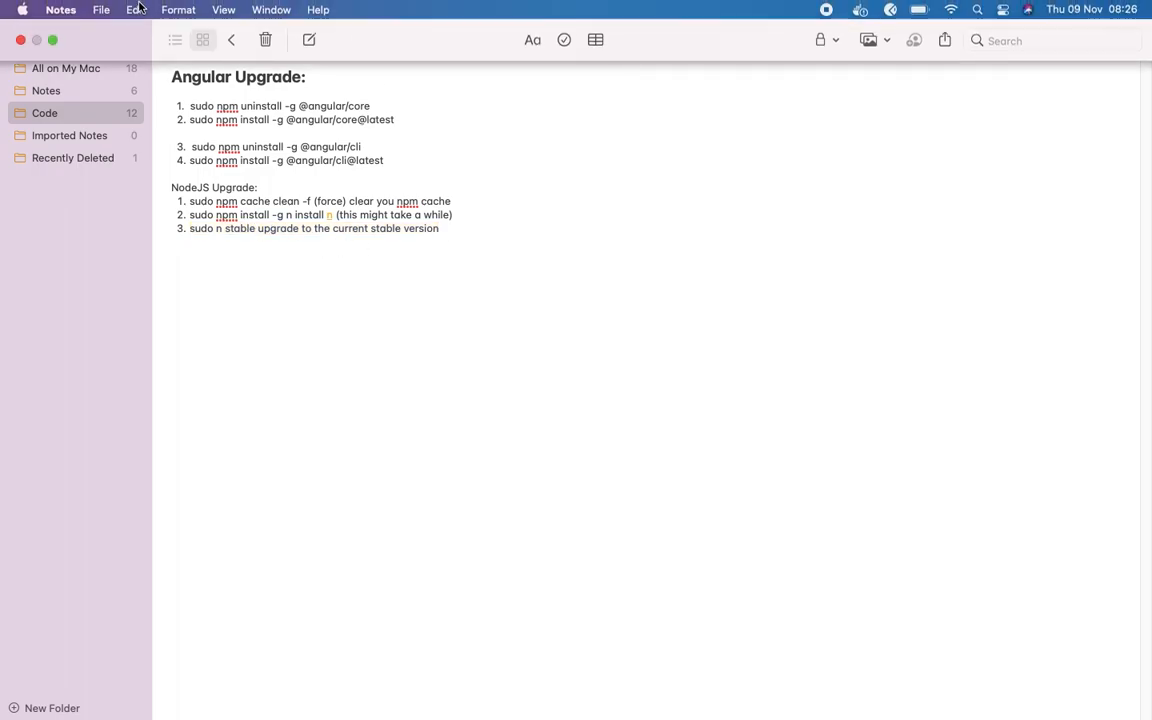
{"action": "left_click", "coordinate": [53, 40]}
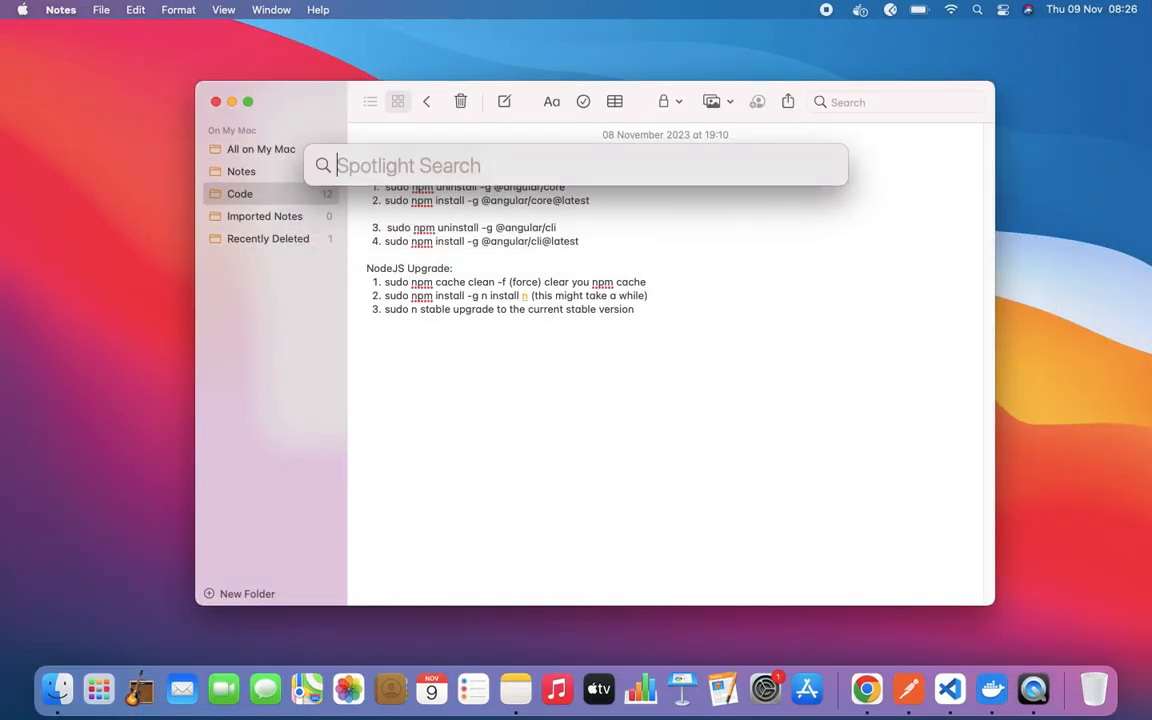
{"action": "type", "text": "te"}
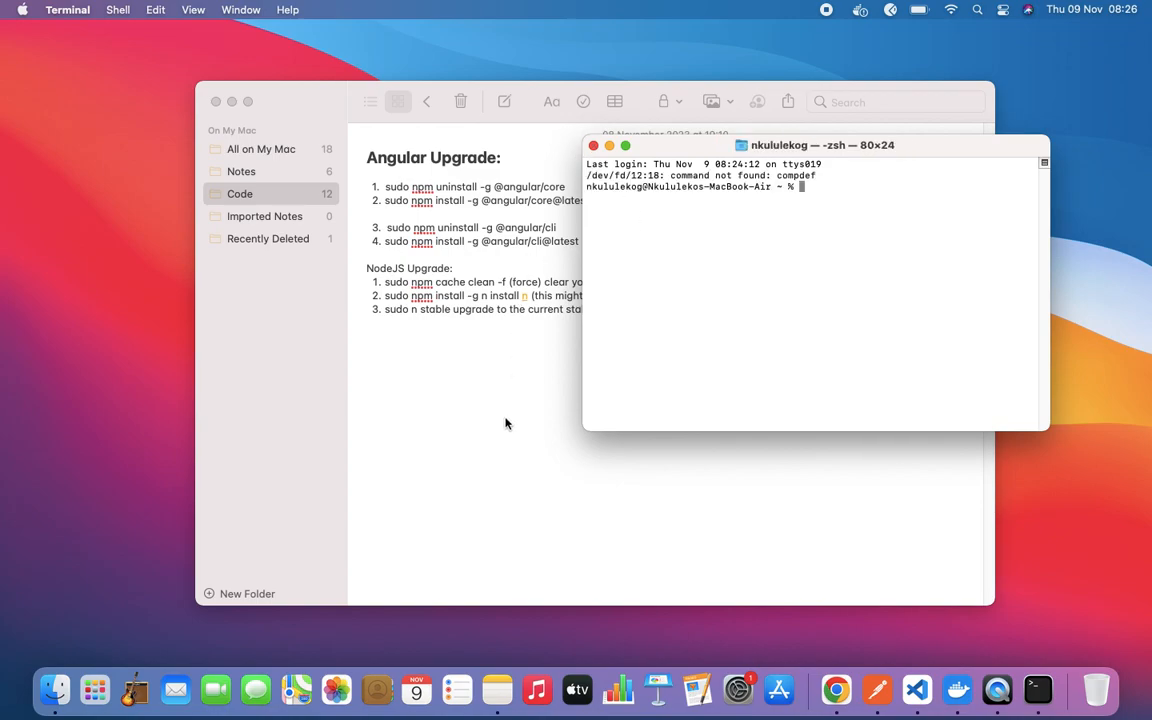
{"action": "mouse_move", "coordinate": [520, 184]}
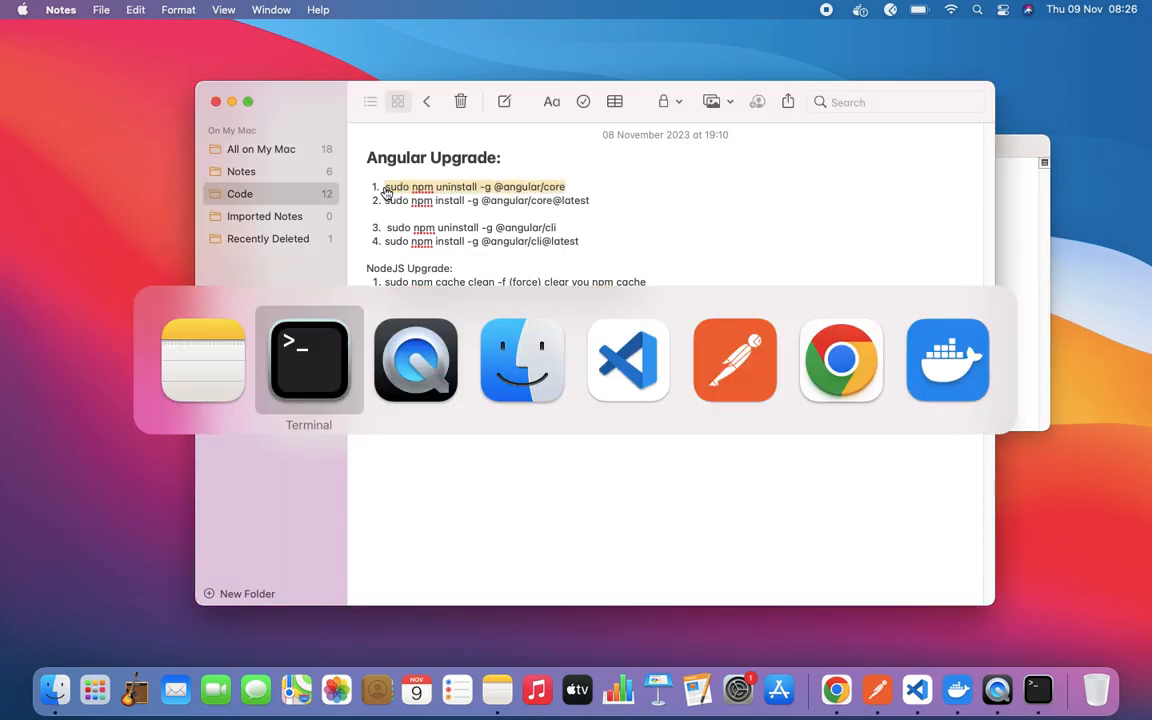
{"action": "left_click", "coordinate": [308, 360]}
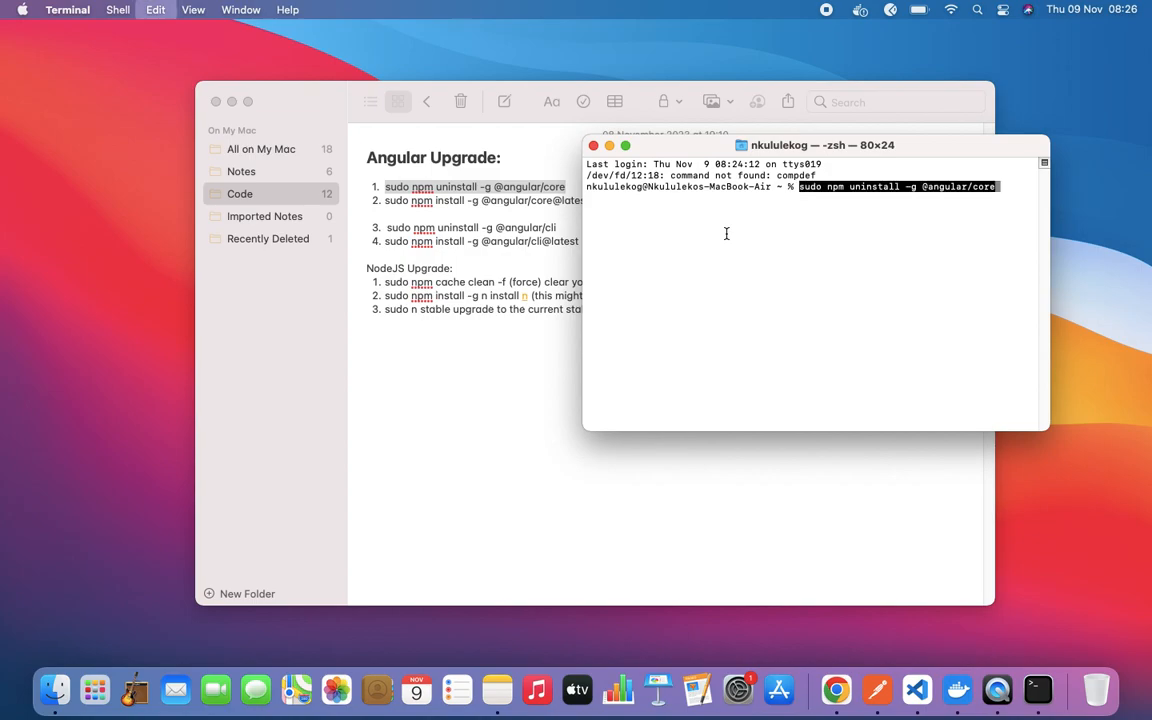
{"action": "key", "text": "Return"}
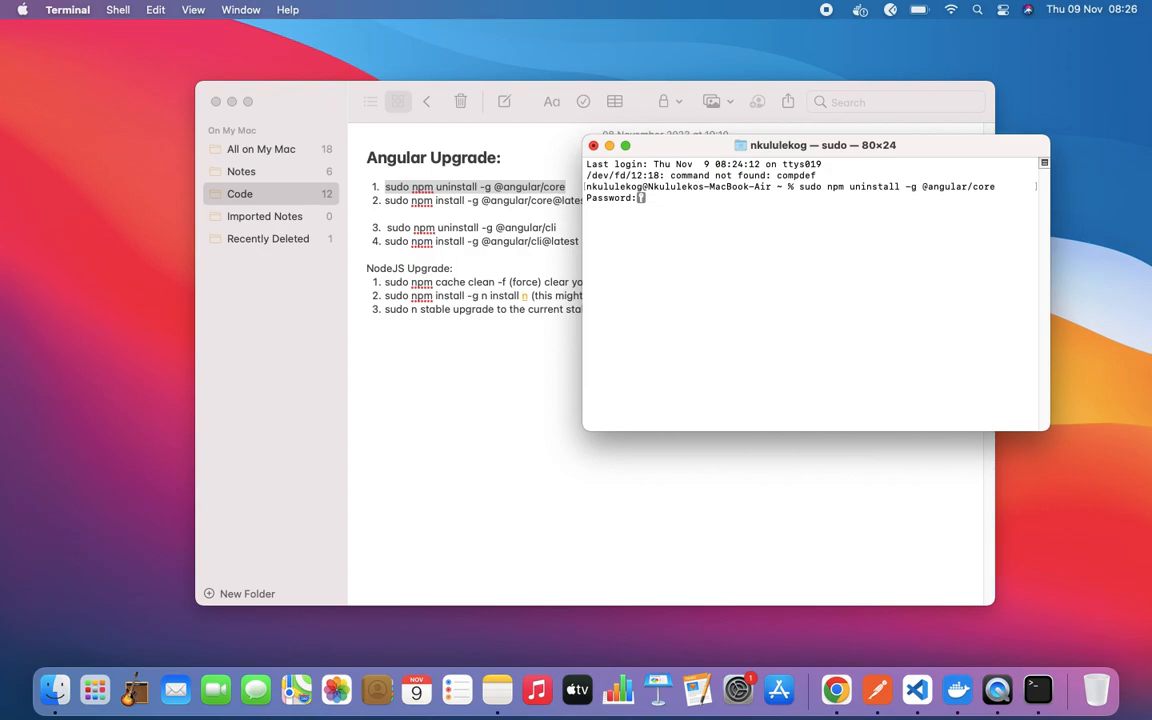
{"action": "key", "text": "Return"}
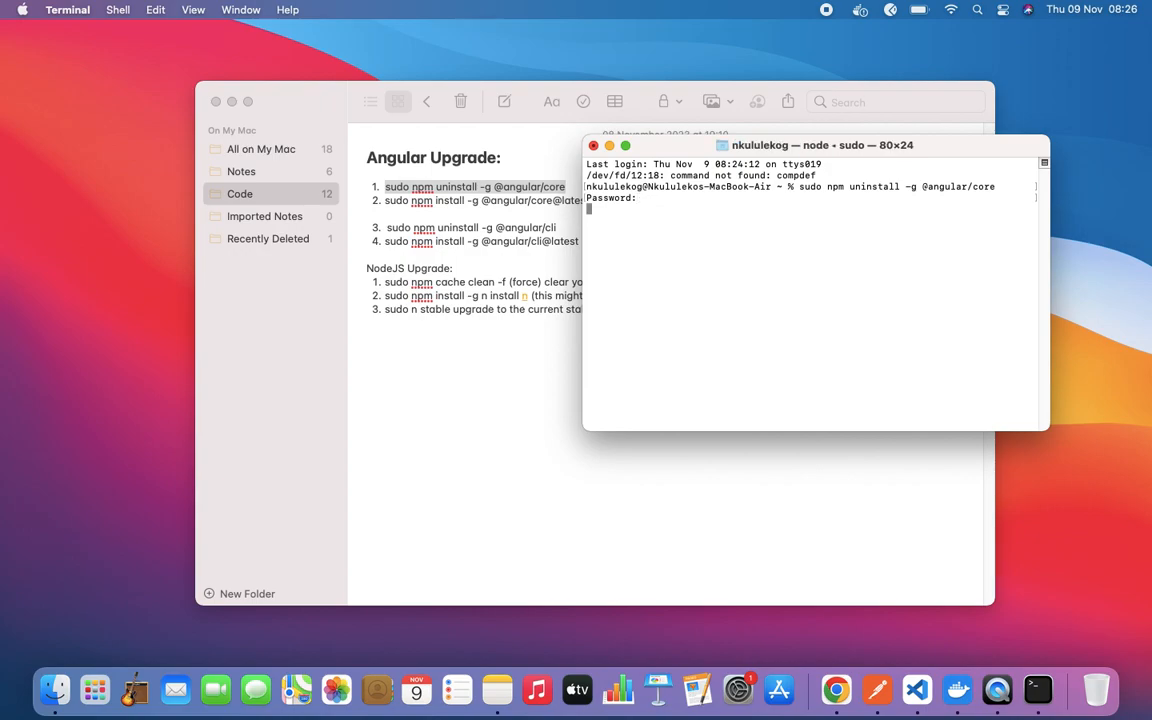
{"action": "key", "text": "Return"}
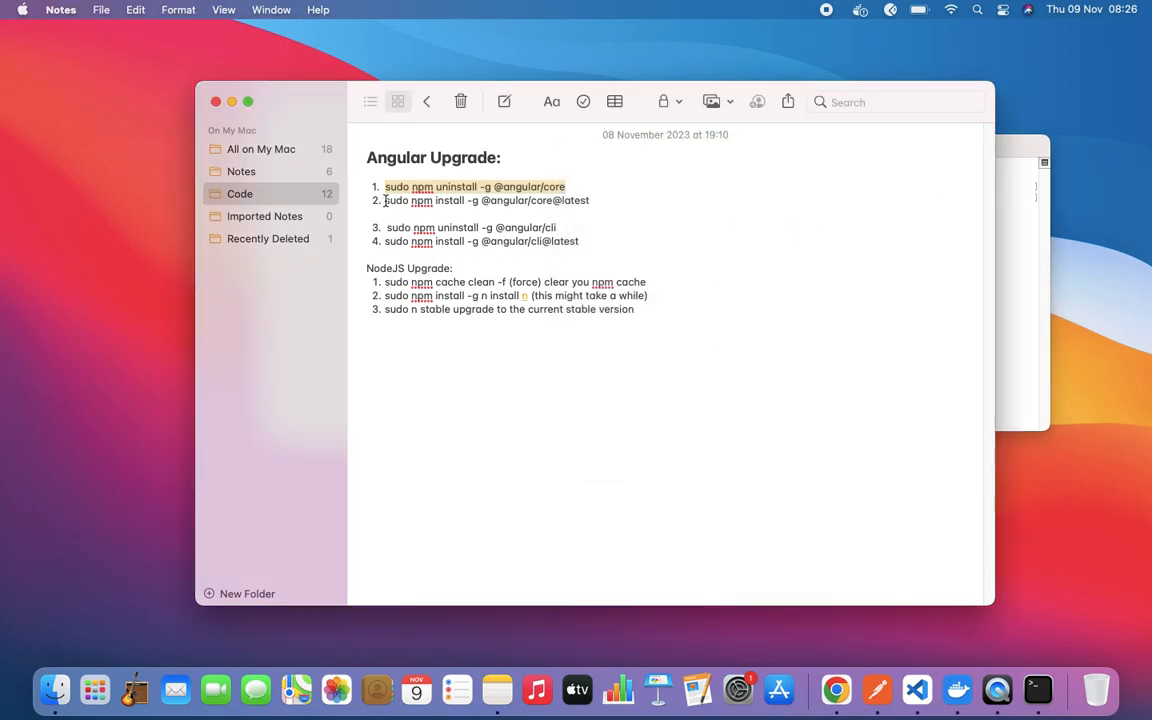
{"action": "left_click_drag", "start_coordinate": [385, 186], "coordinate": [593, 200]}
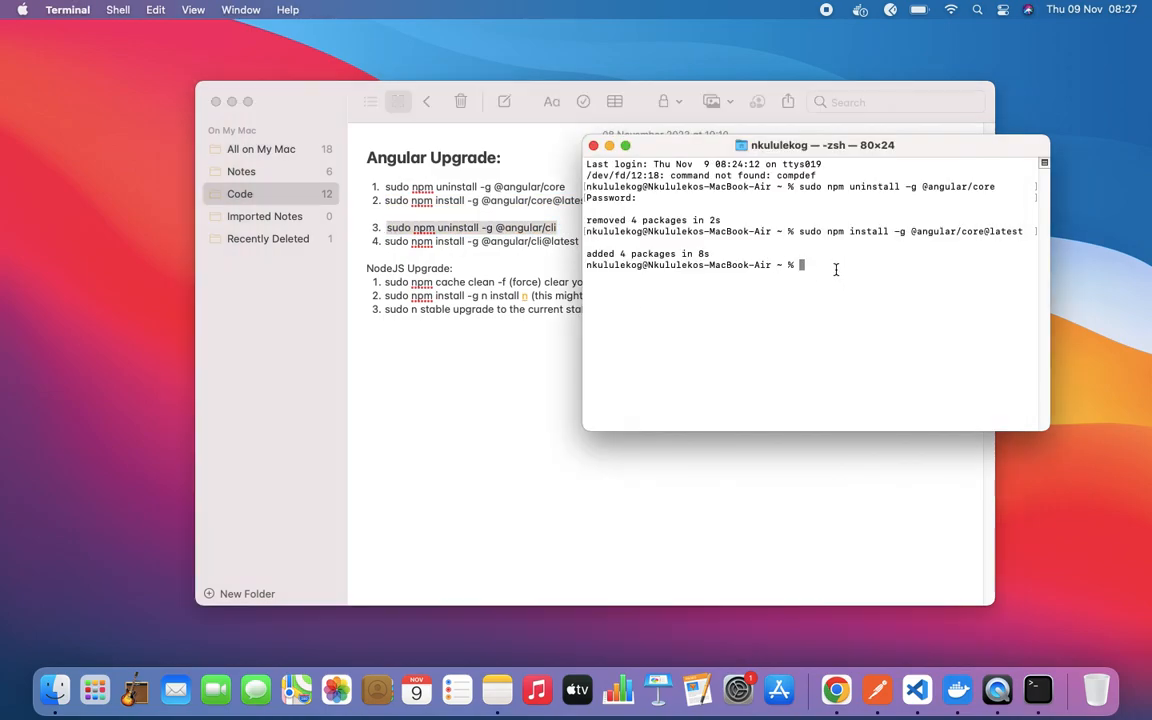
{"action": "type", "text": "sudo npm uninstall -g @angular/cli"}
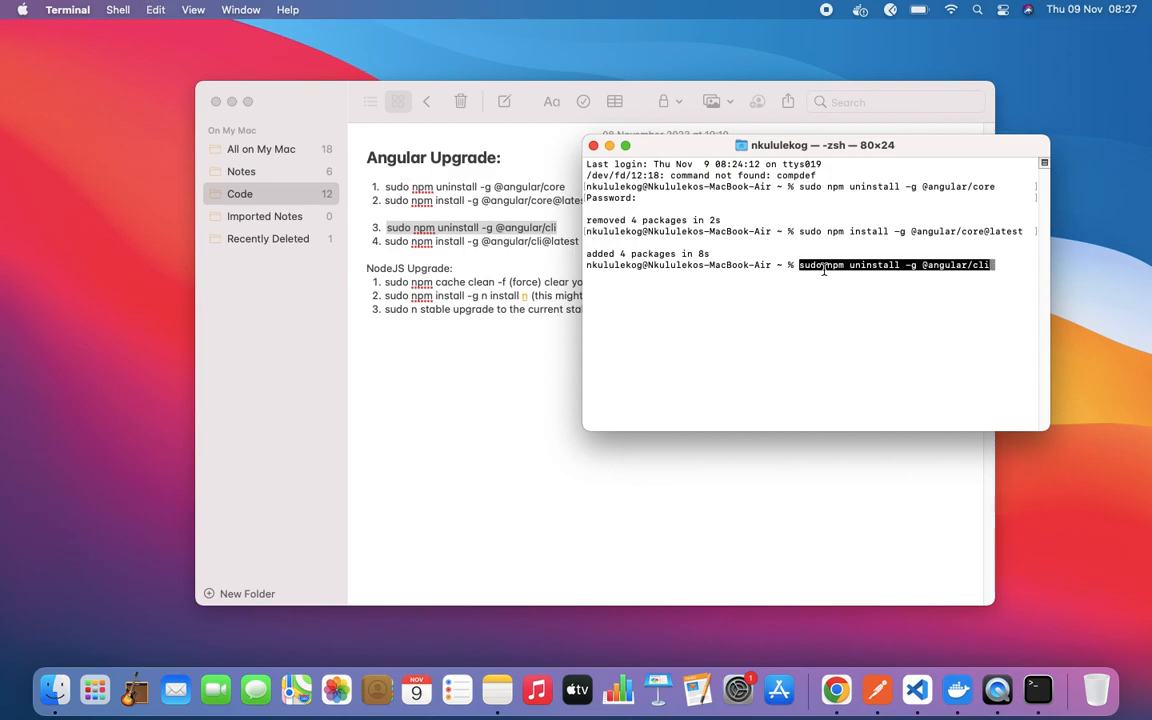
{"action": "key", "text": "Return"}
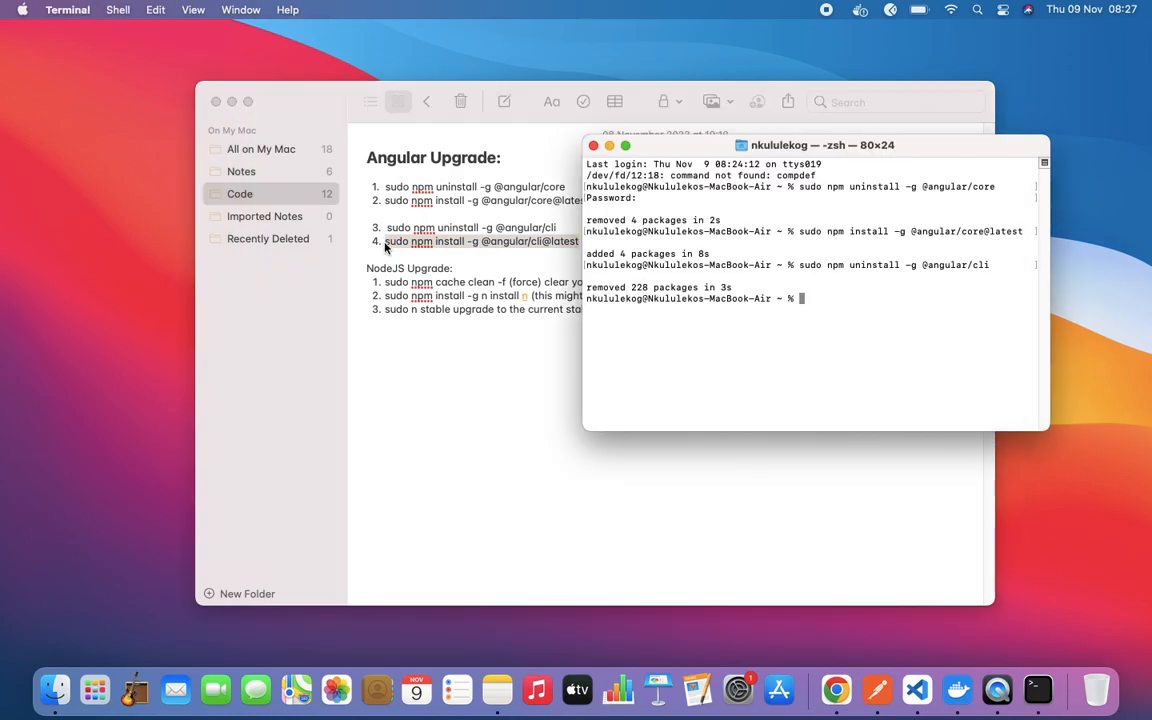
{"action": "type", "text": "4. sudo npm install -g @angular/cli@latest"}
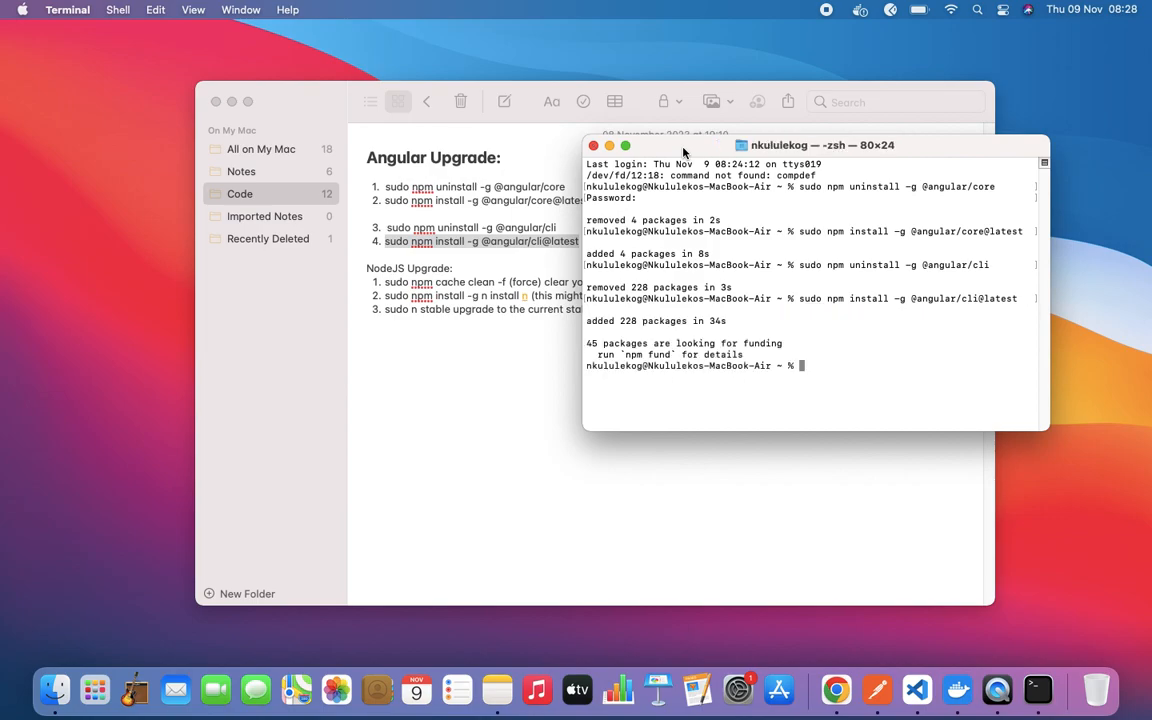
{"action": "mouse_move", "coordinate": [560, 159]}
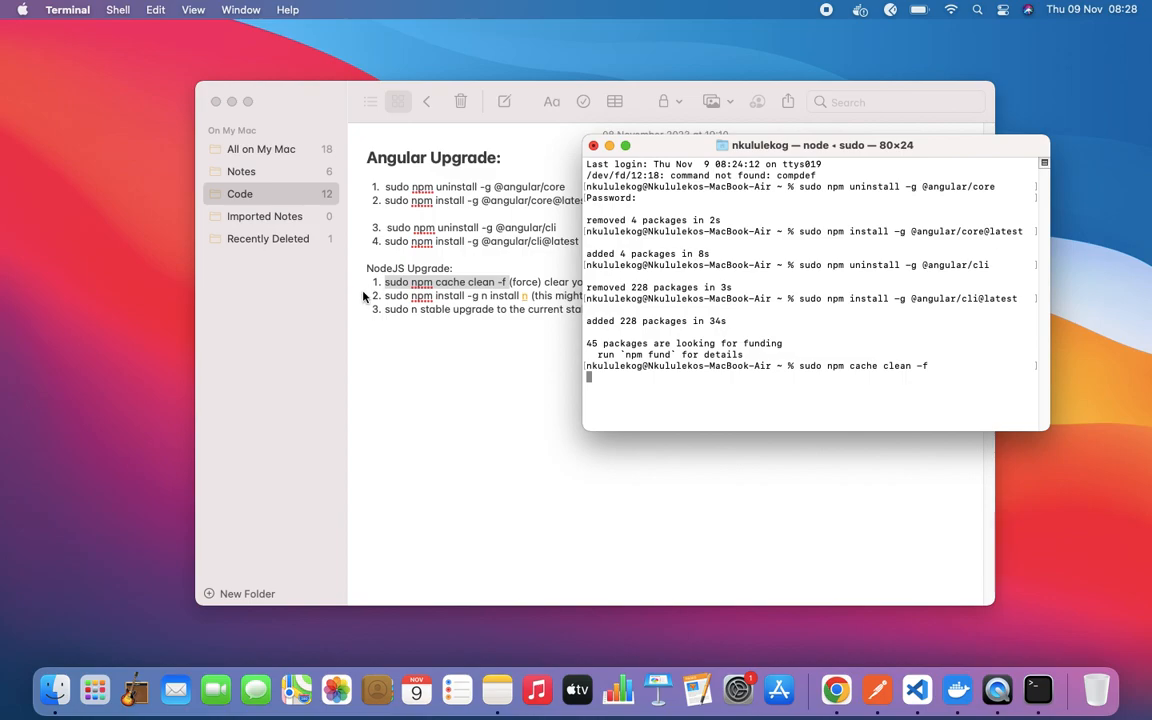
Step: Retry the npm cache clean, which fails with -f, then rerun it as 'sudo npm cache clean --force'
{"action": "key", "text": "Return"}
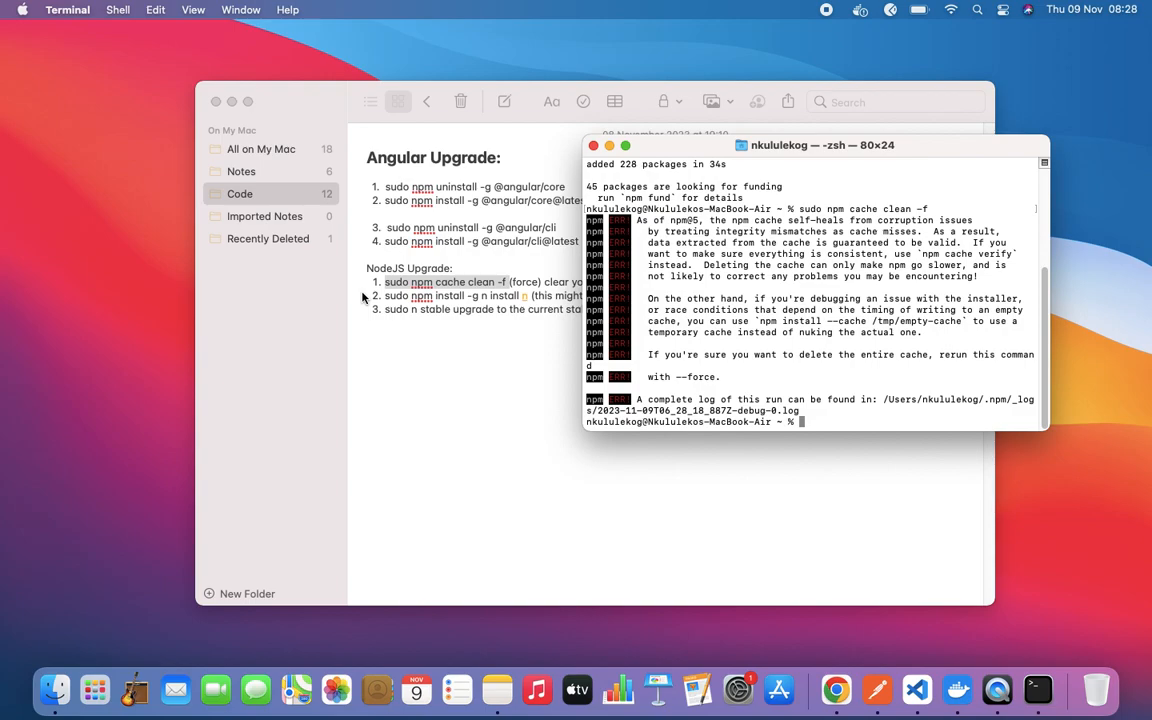
{"action": "mouse_move", "coordinate": [364, 300]}
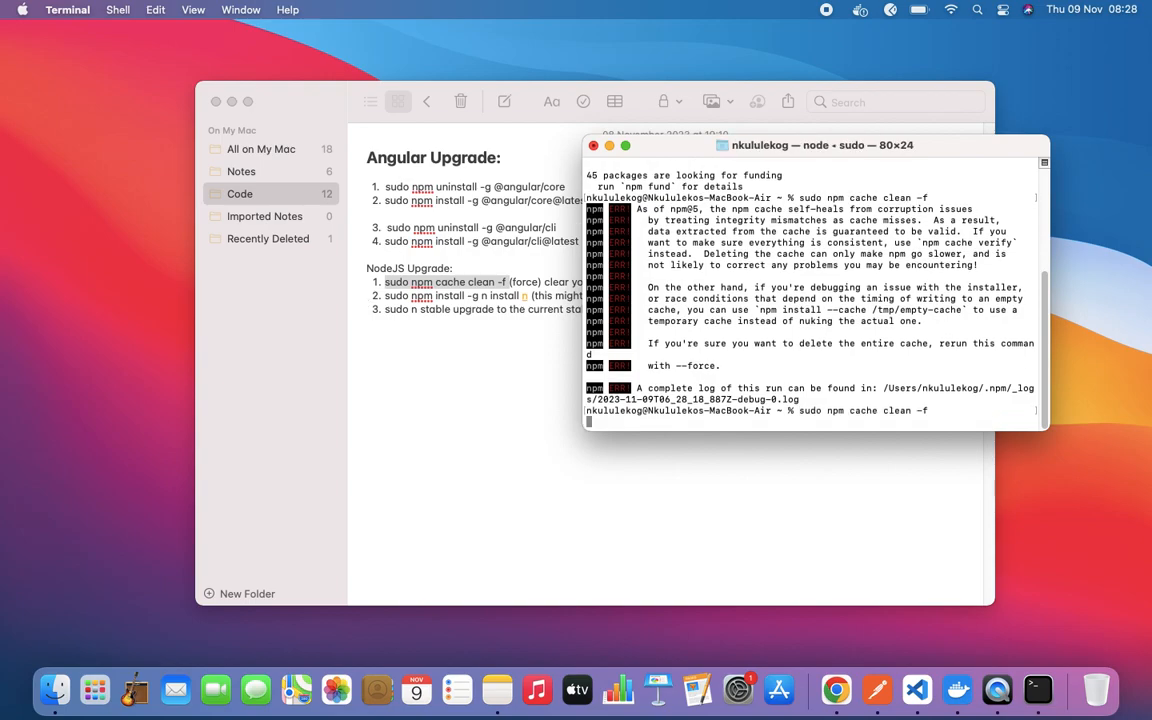
{"action": "key", "text": "Return"}
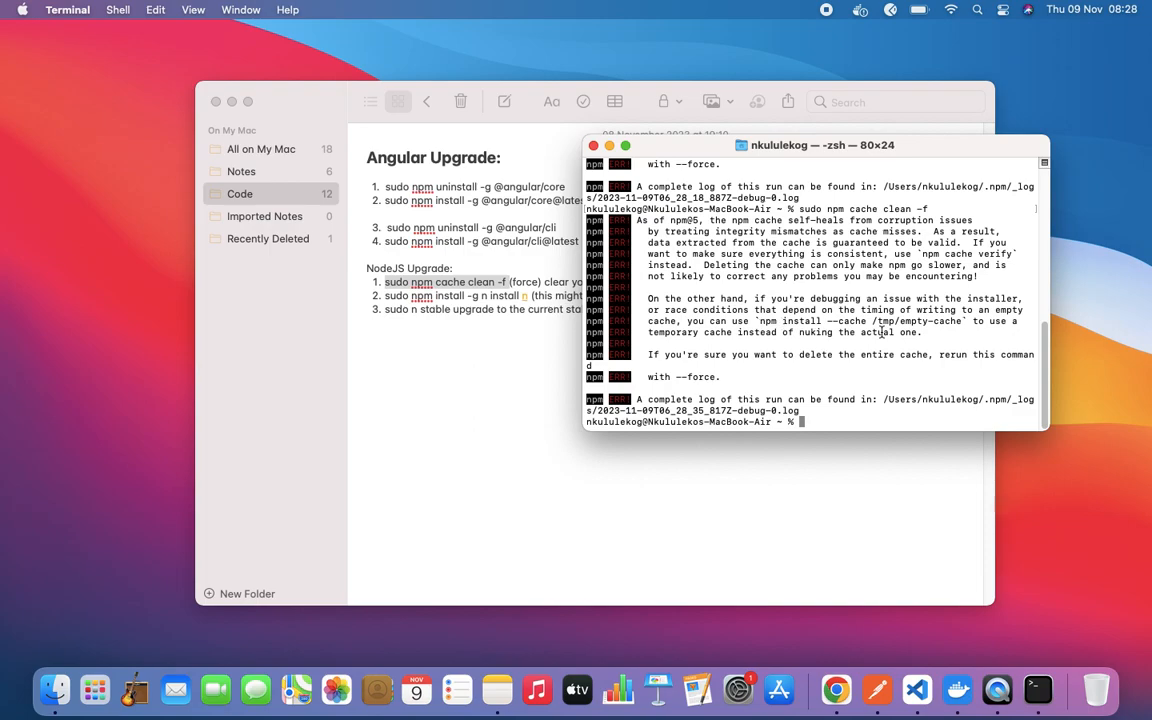
{"action": "mouse_move", "coordinate": [719, 363]}
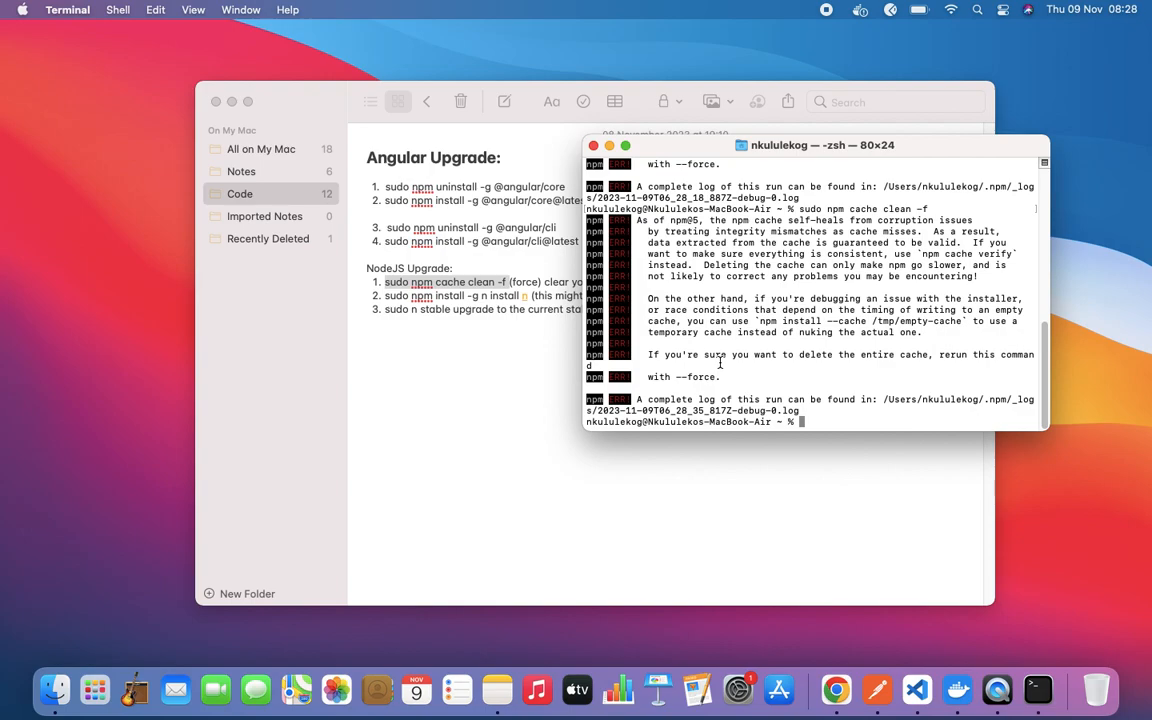
{"action": "type", "text": "sudo npm cache clean -f"}
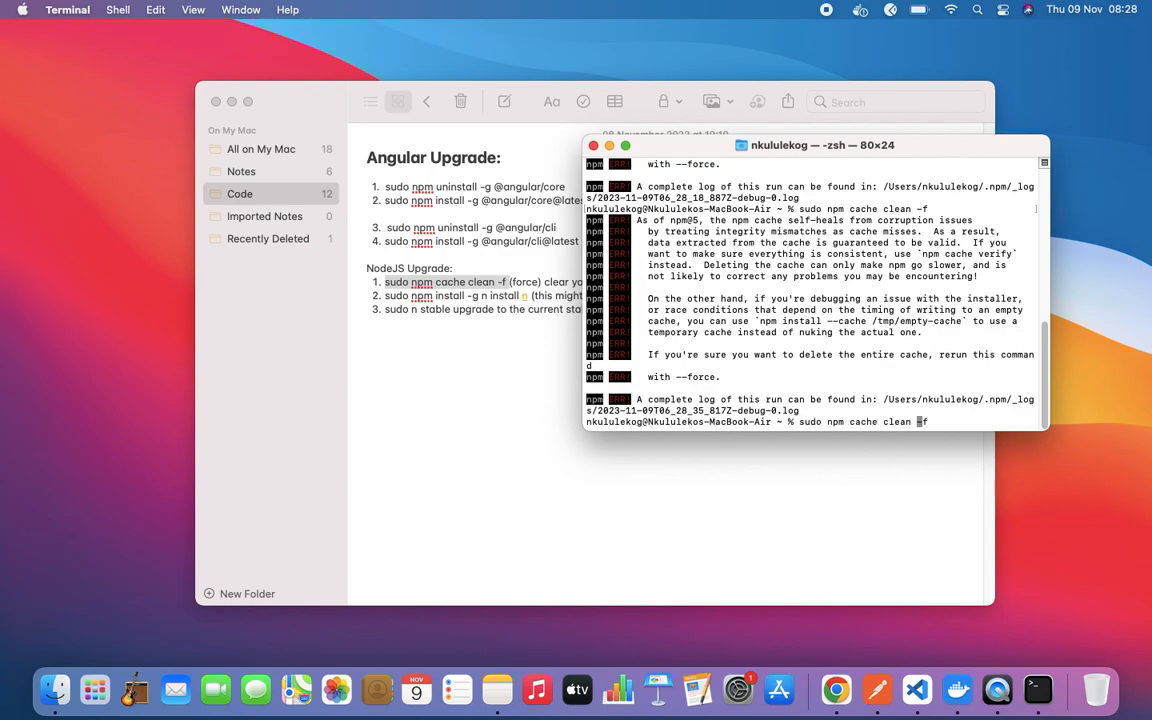
{"action": "type", "text": "-force"}
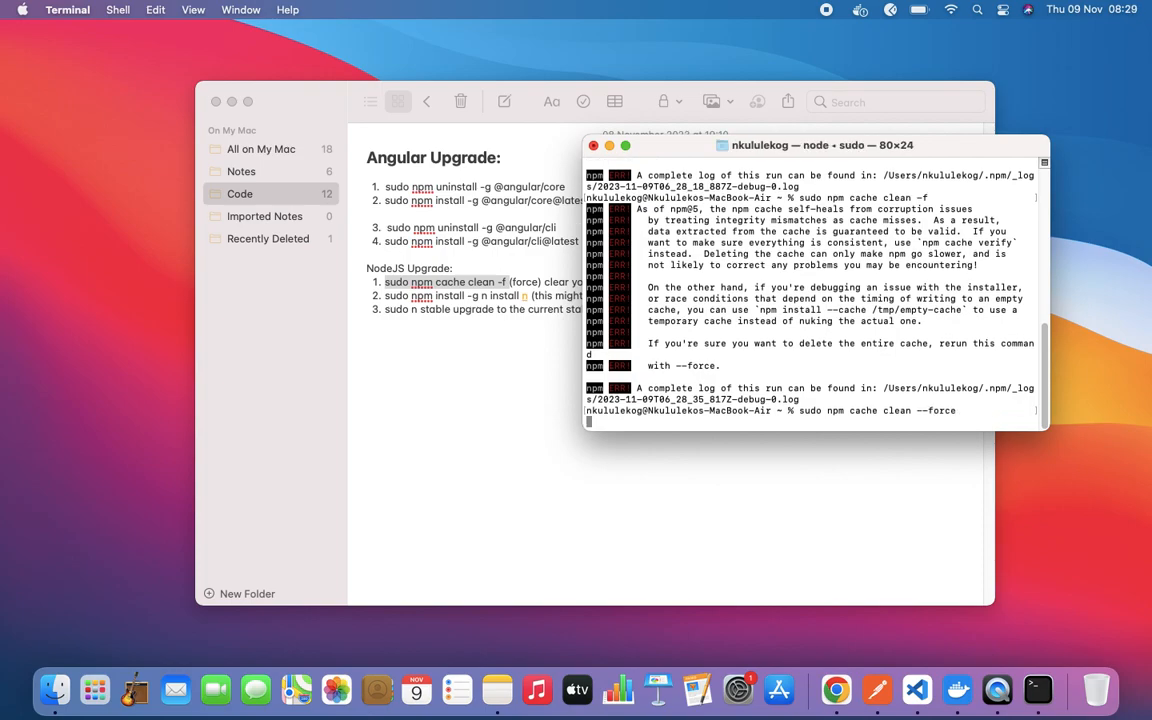
{"action": "key", "text": "Return"}
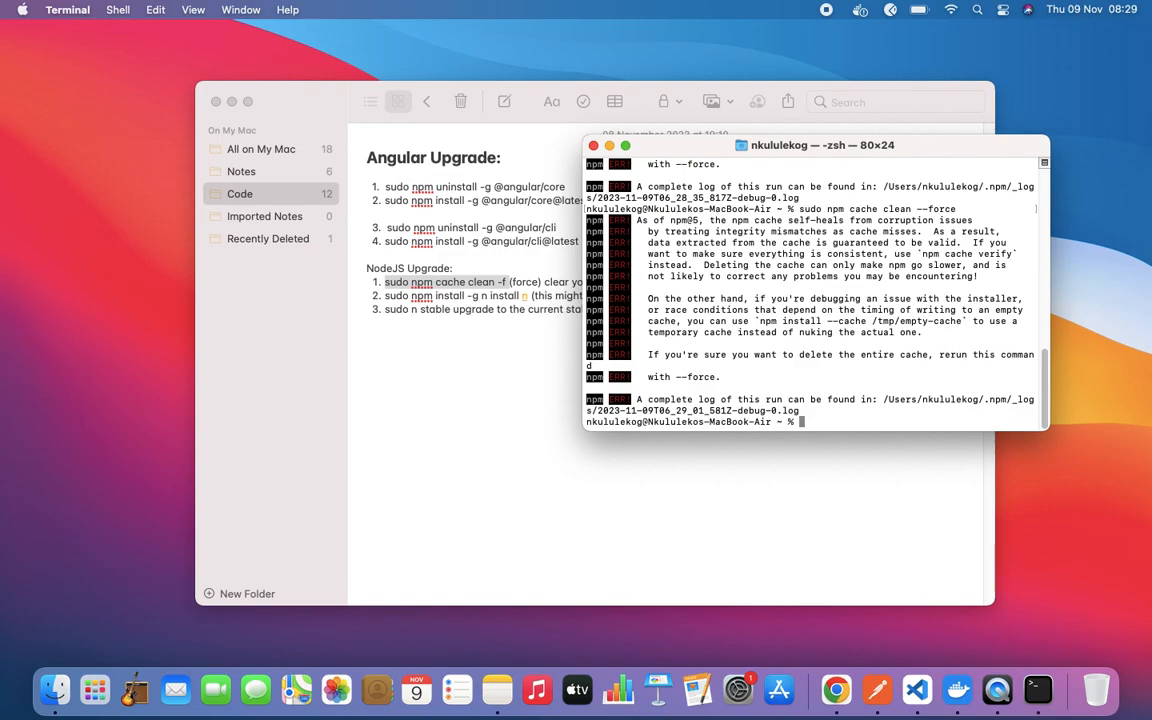
{"action": "type", "text": "sudo npm cache clean --force"}
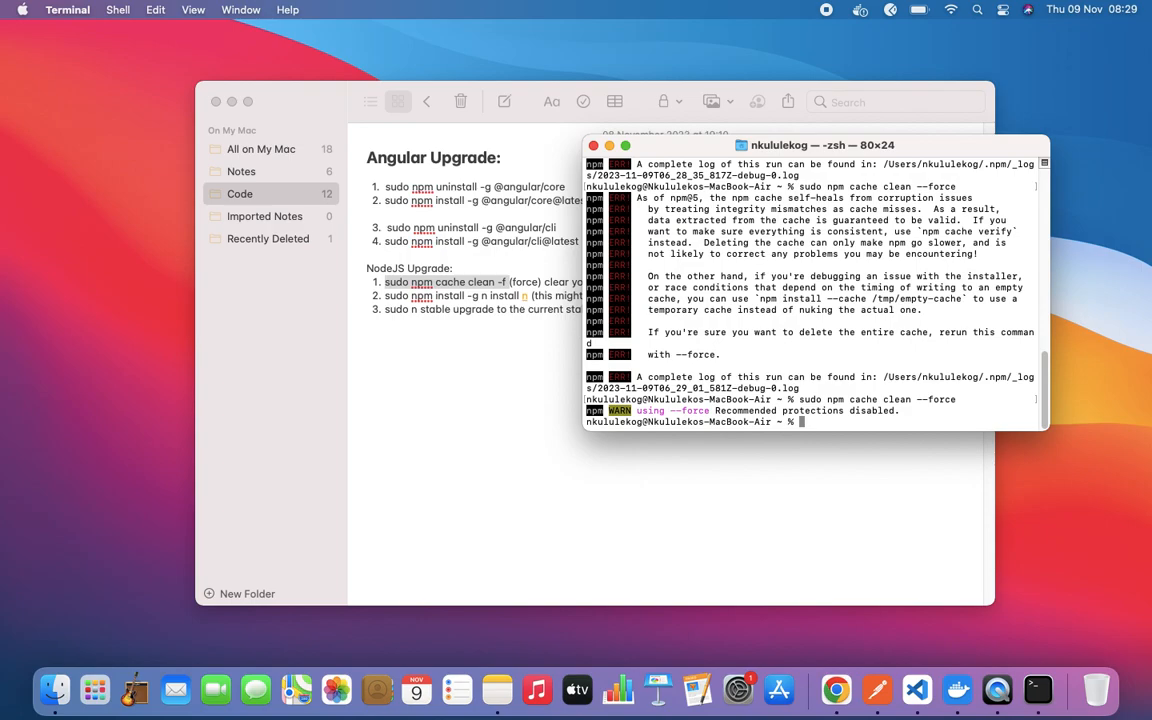
{"action": "mouse_move", "coordinate": [975, 404]}
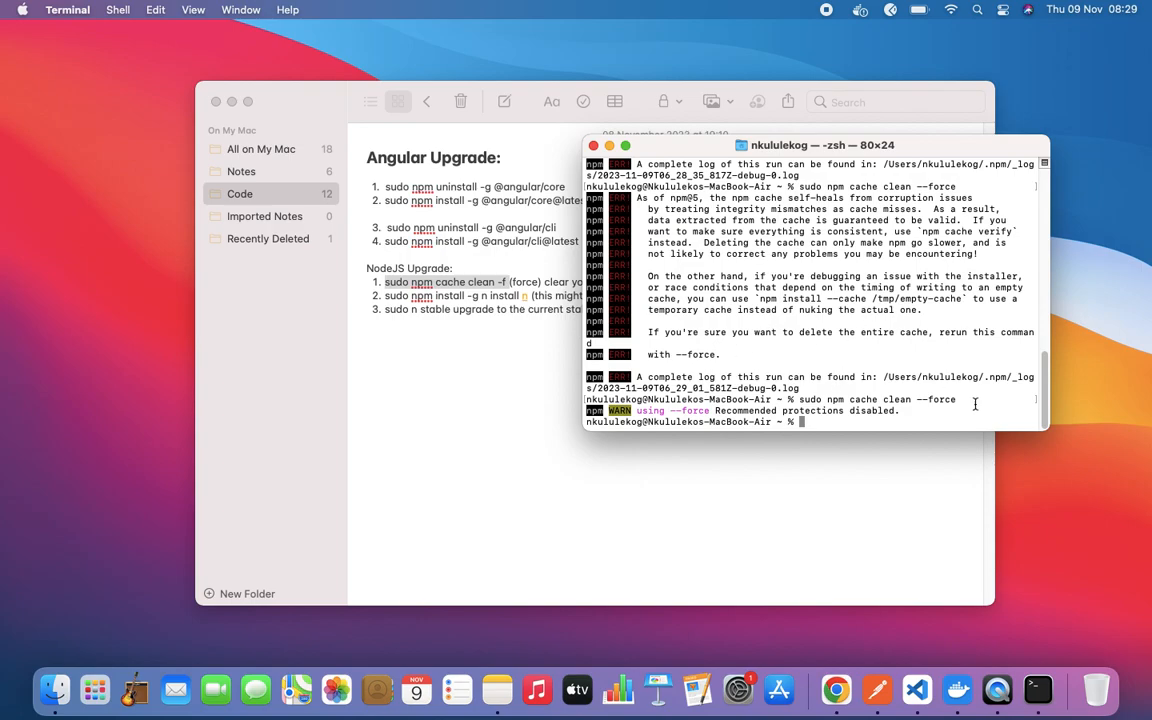
{"action": "mouse_move", "coordinate": [780, 402]}
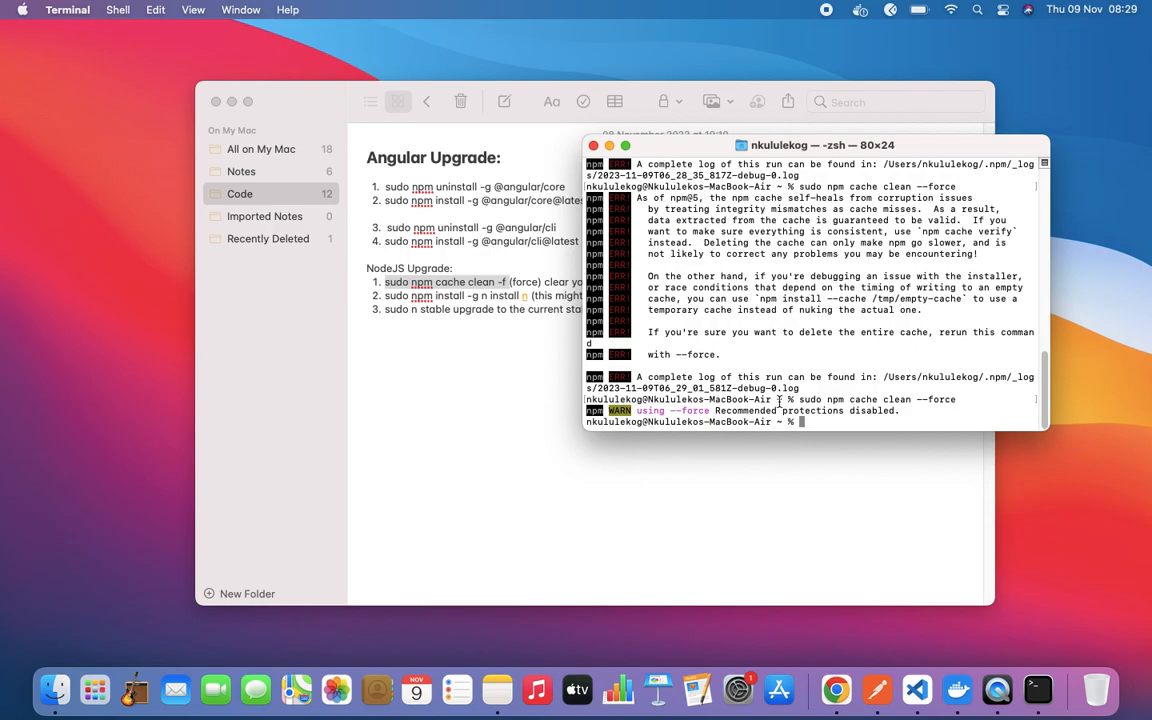
{"action": "mouse_move", "coordinate": [833, 384]}
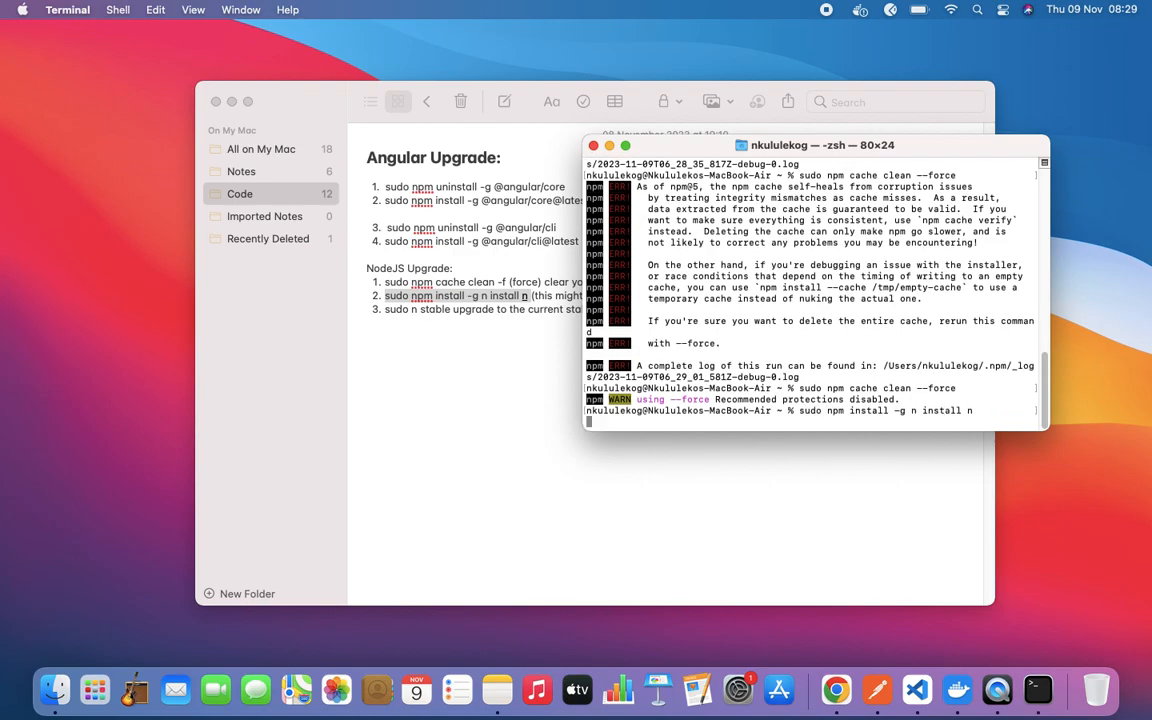
Step: Install the n version manager globally, retrying 'sudo npm install -g n' with --force
{"action": "key", "text": "Return"}
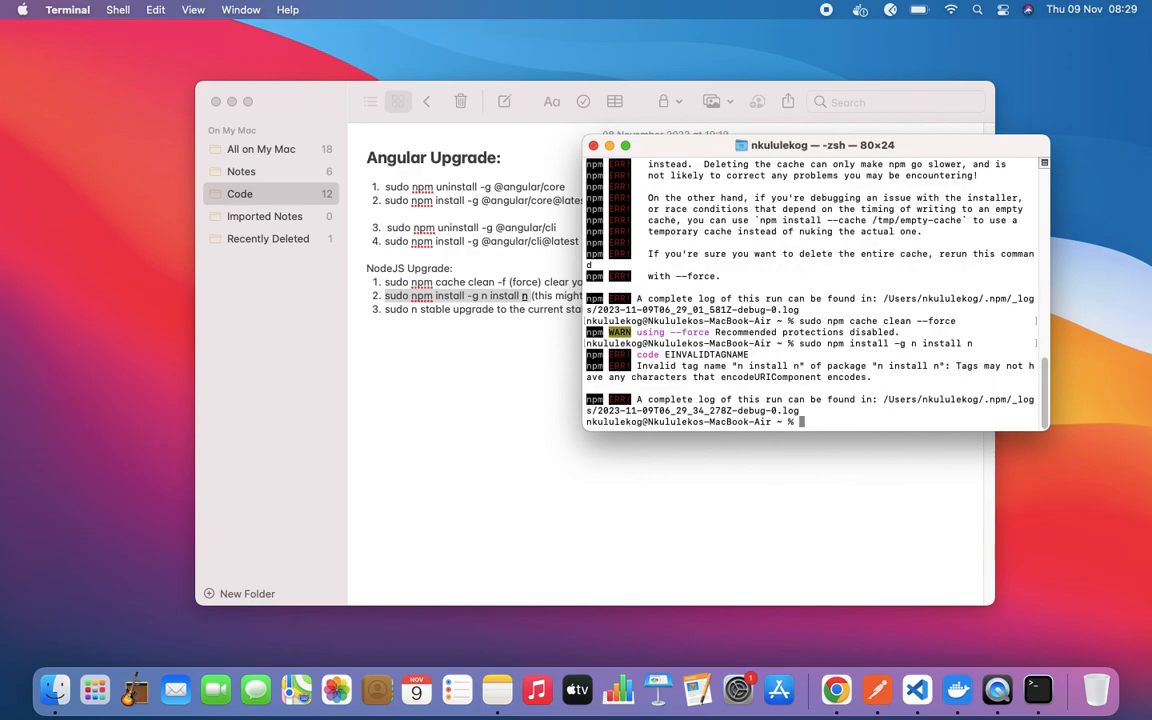
{"action": "type", "text": "sudo npm install -g n install n"}
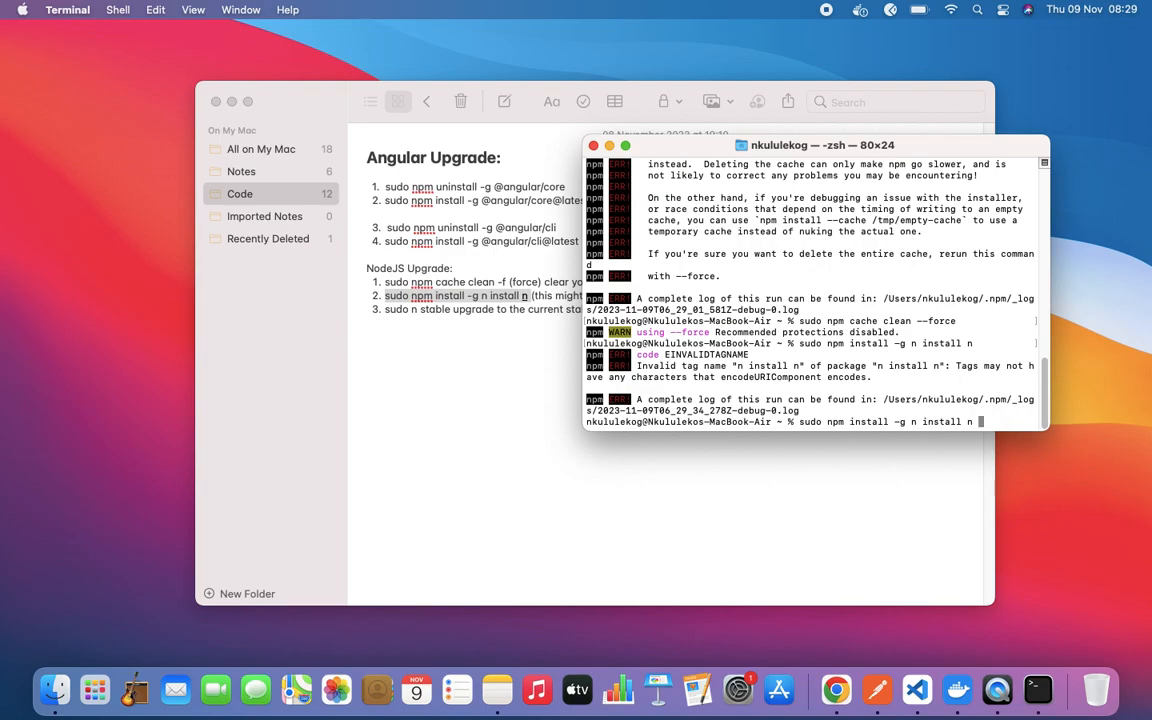
{"action": "type", "text": "--force"}
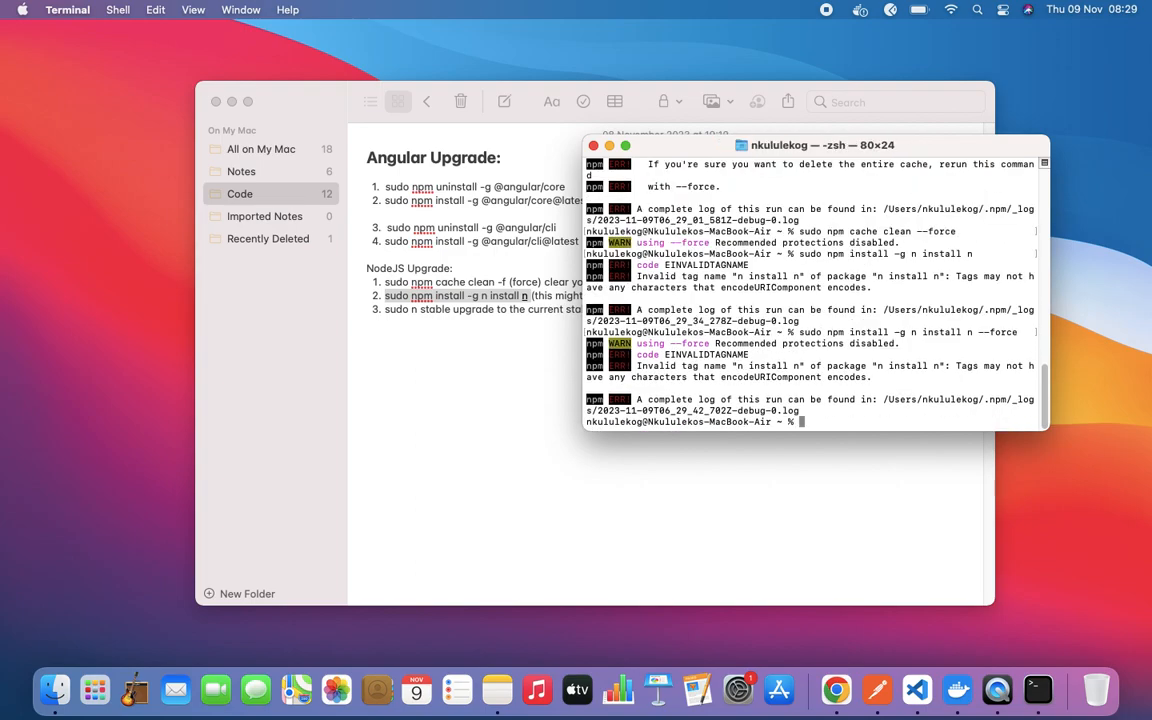
{"action": "type", "text": "sudo npm install -g n install n --force"}
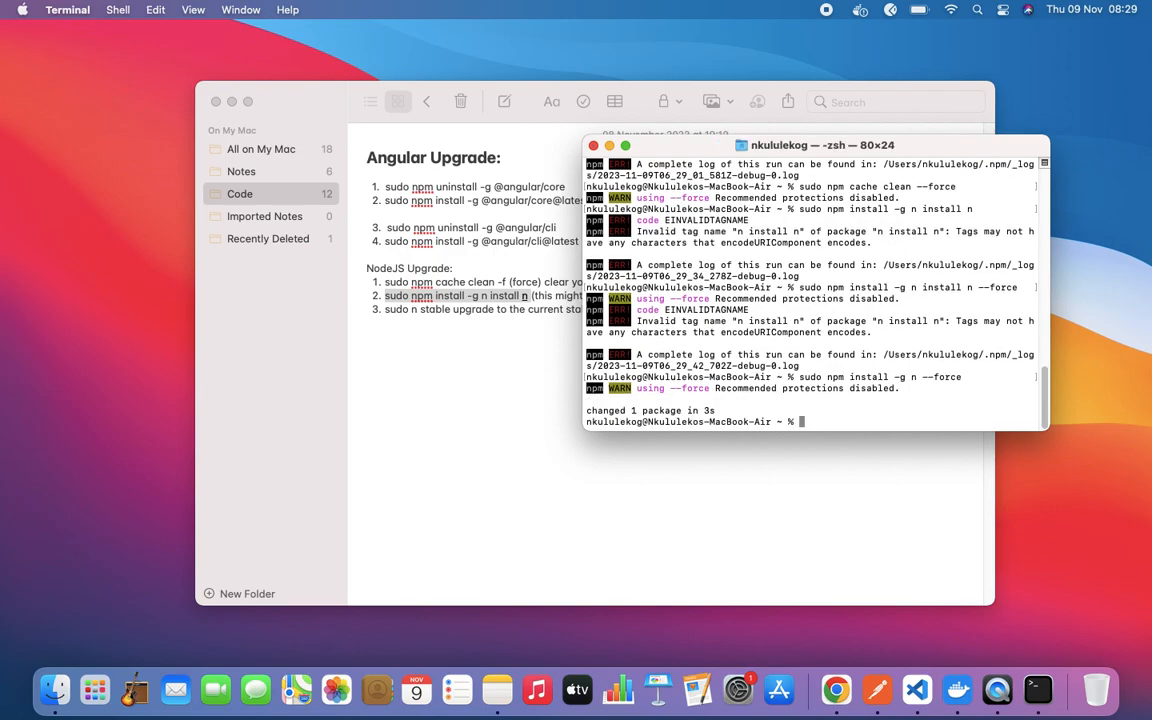
{"action": "mouse_move", "coordinate": [517, 299]}
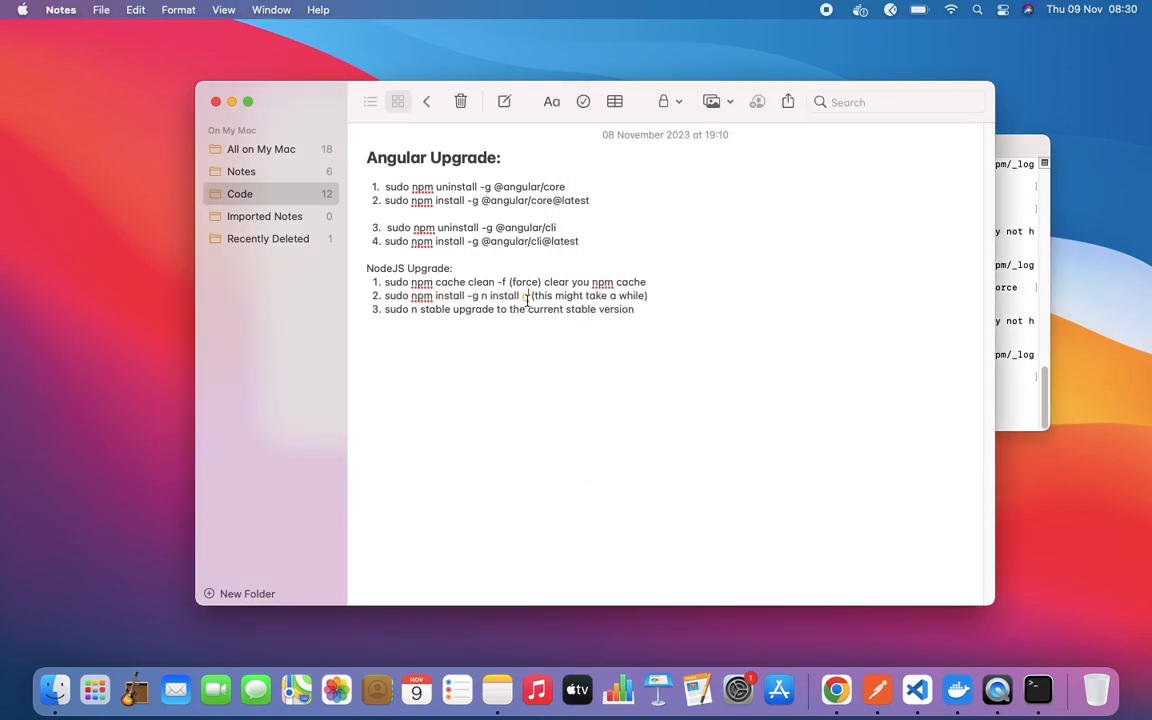
Step: Edit the note's second NodeJS step to read 'sudo npm install -g node'
{"action": "double_click", "coordinate": [507, 296]}
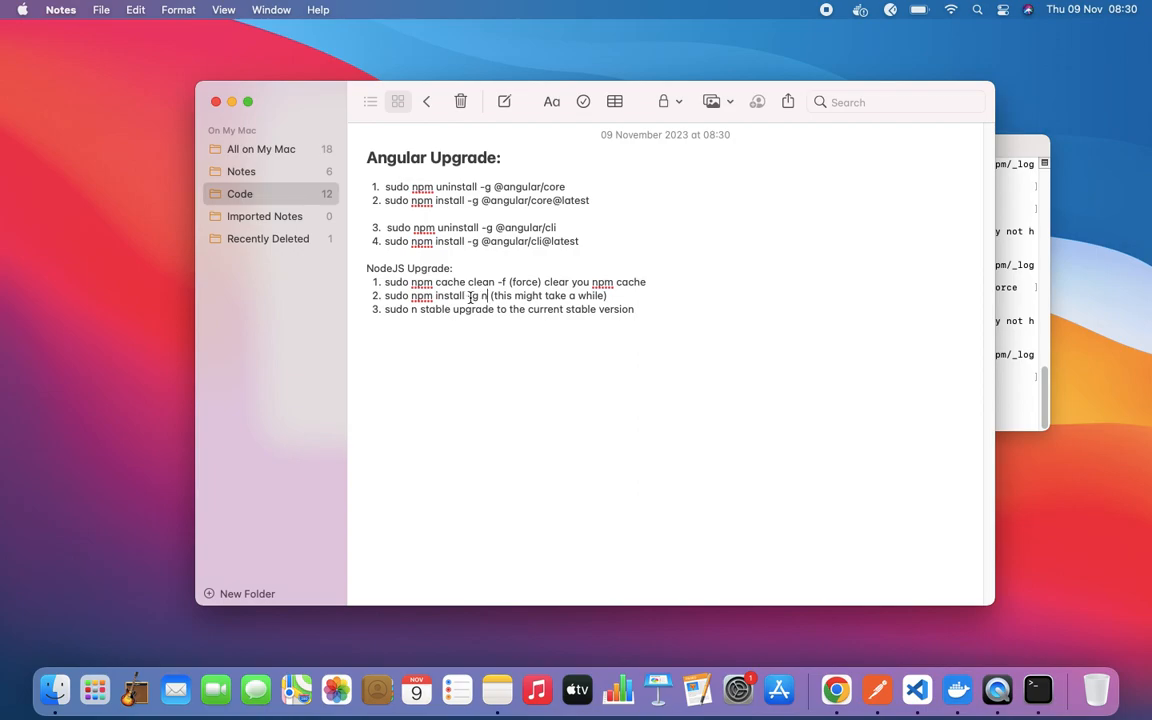
{"action": "type", "text": "ode"}
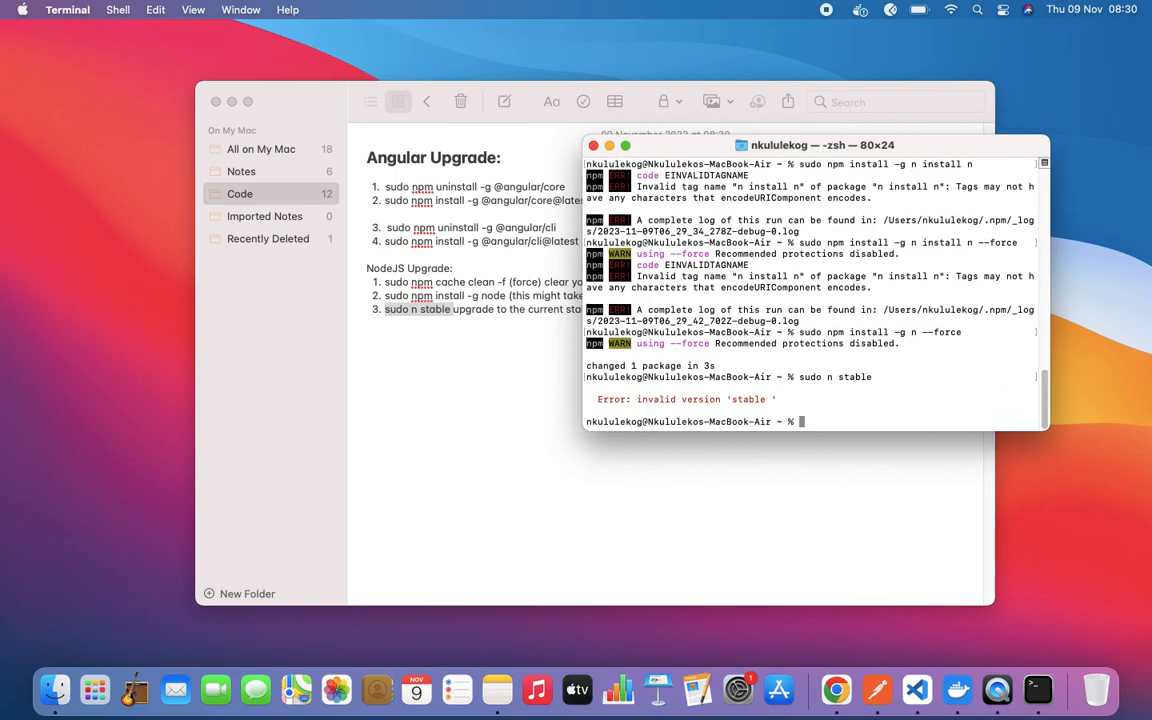
Step: Rerun 'sudo n stable' to install Node v20.9.0 with npm 10.1.0
{"action": "type", "text": "sudo n stable"}
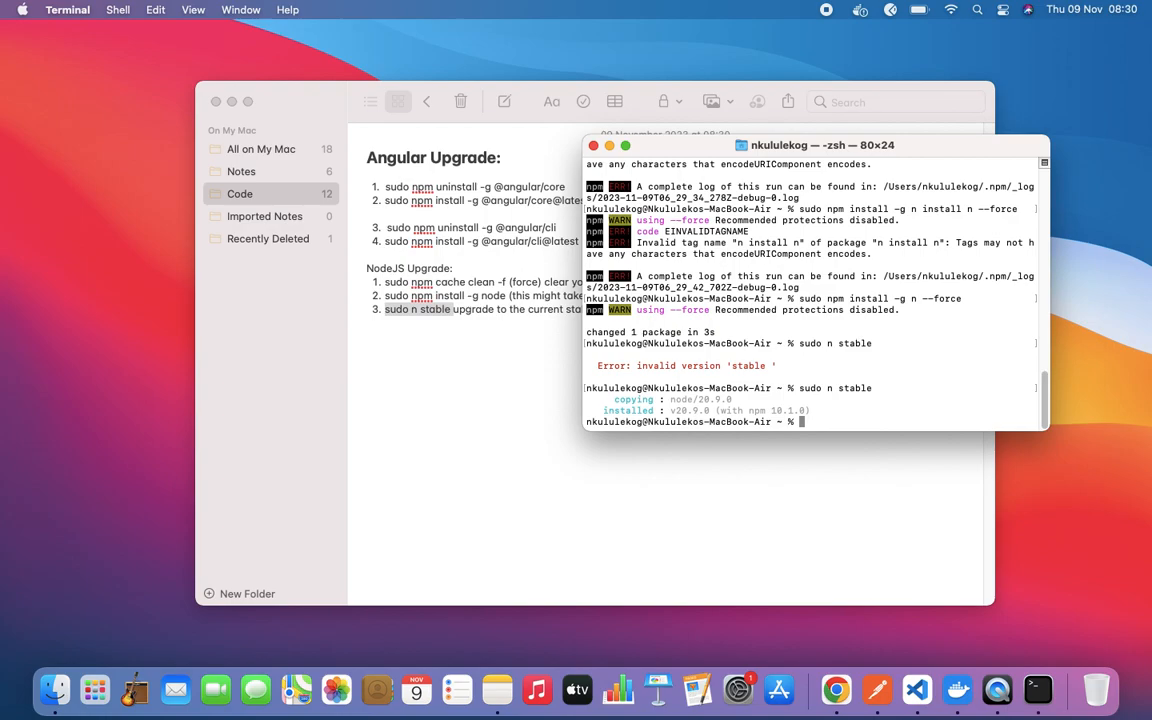
{"action": "type", "text": "ng"}
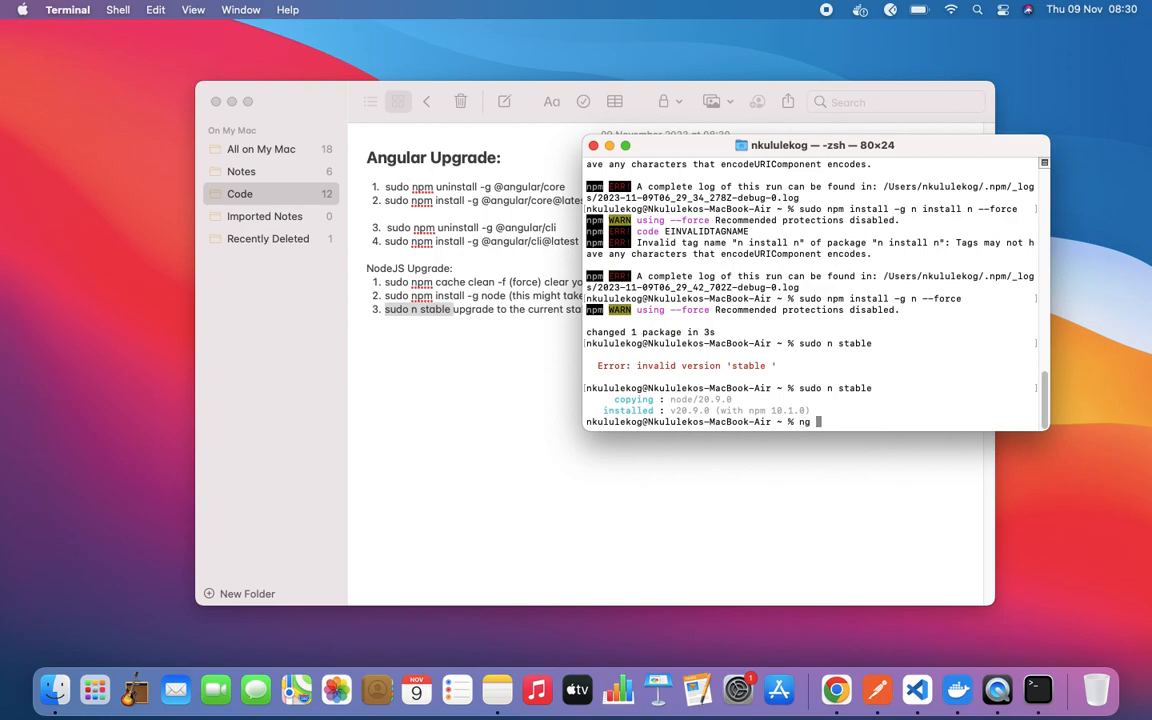
Step: Run 'ng version' to confirm Angular CLI 17.0.0 on Node 20.9.0
{"action": "type", "text": "versi"}
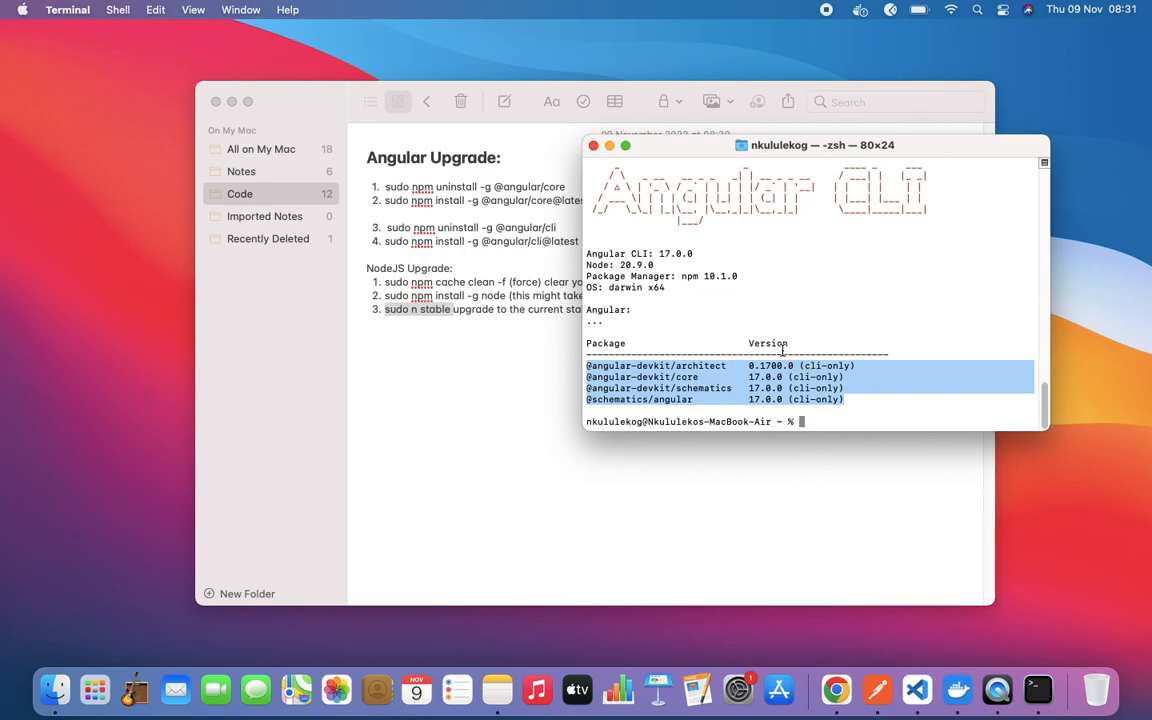
{"action": "mouse_move", "coordinate": [665, 157]}
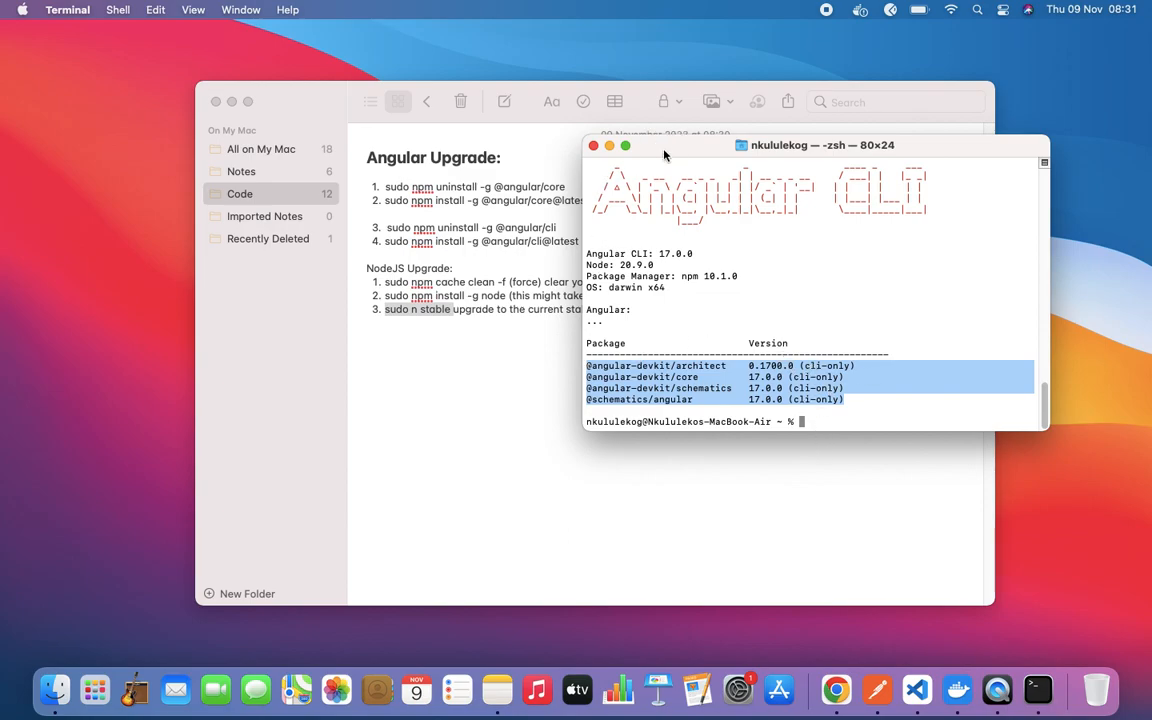